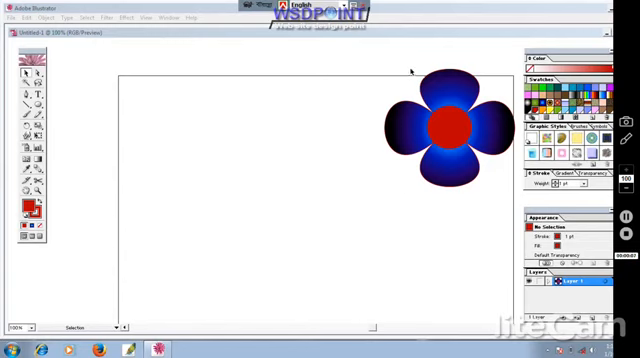
mouse_move(404, 140)
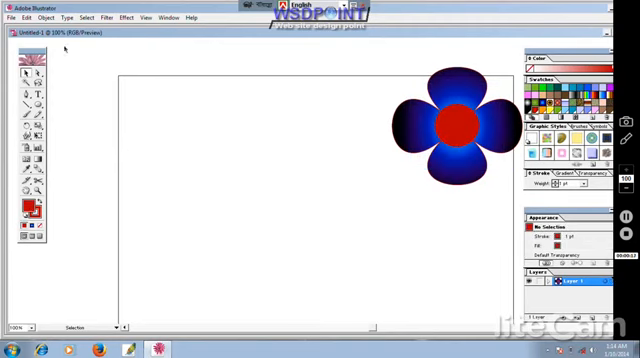
mouse_move(88, 100)
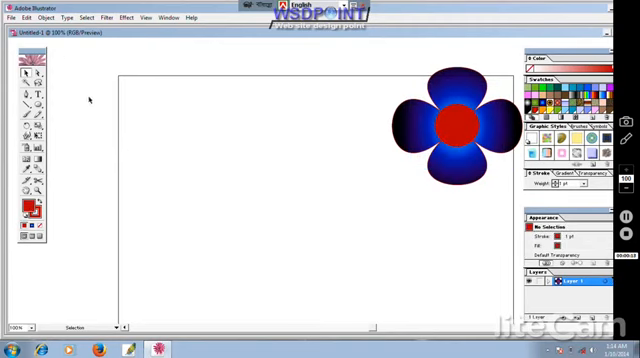
mouse_move(20, 116)
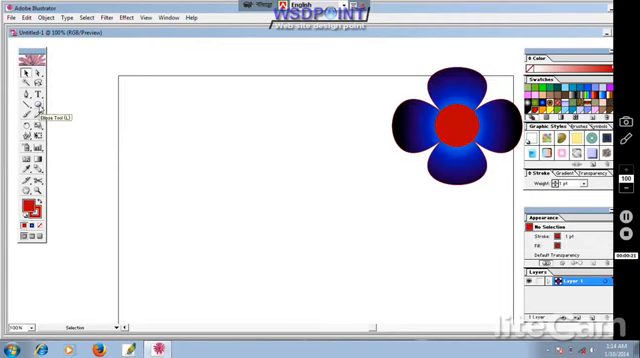
- Draw a solid red rectangle on the artboard to the left of the blue flower
left_click(22, 104)
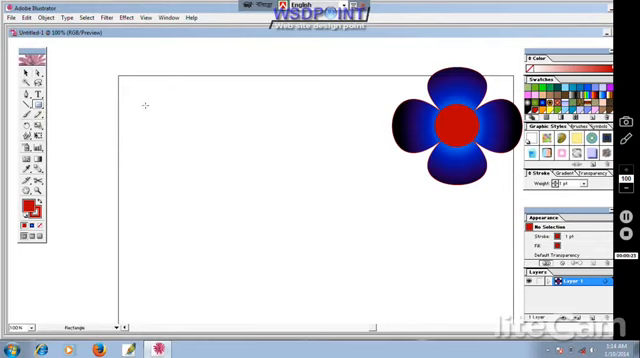
left_click_drag(160, 104, 300, 212)
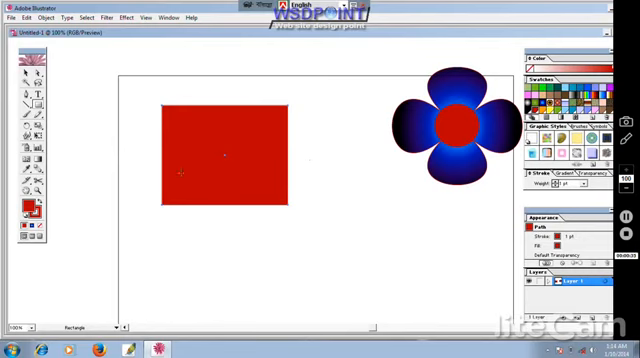
mouse_move(140, 148)
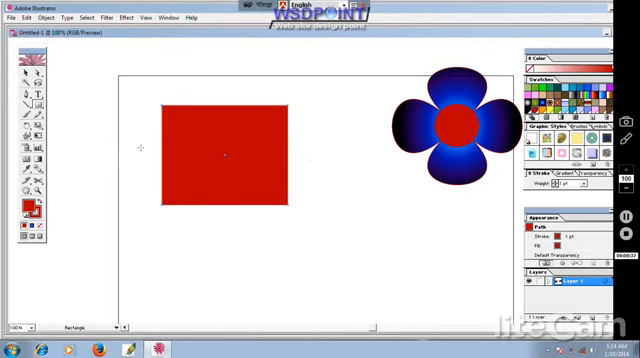
- Apply Pucker & Bloat distortion so the red rectangle previews as a four-petal flower
left_click(222, 156)
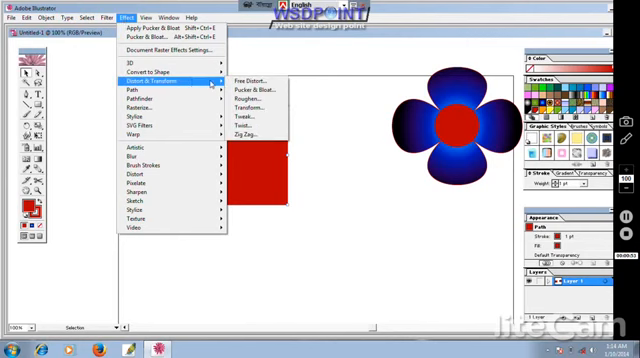
left_click(260, 88)
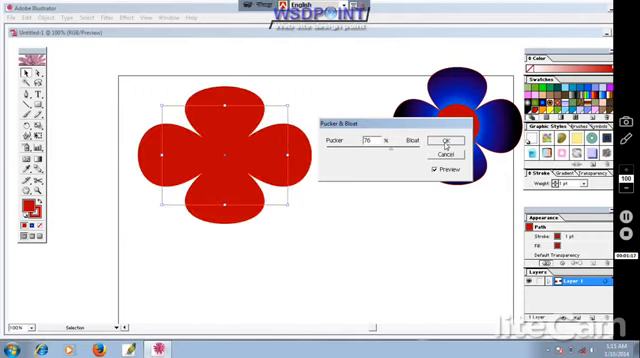
- Confirm the bloat distortion, turning the rectangle into a finished red four-petal flower
left_click(448, 144)
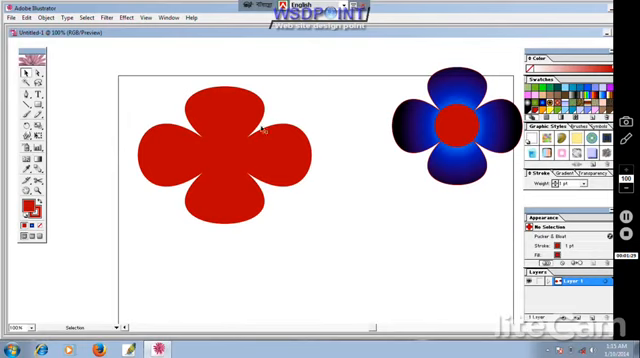
mouse_move(70, 82)
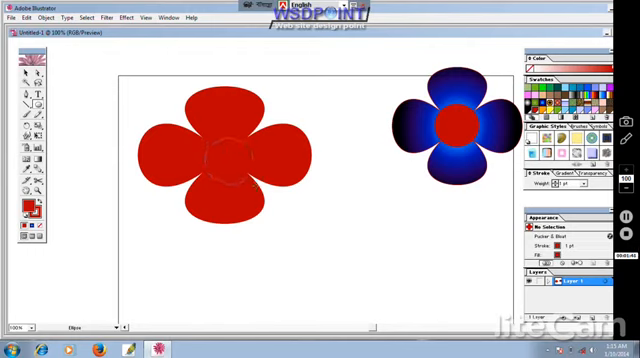
- Add a yellow-filled circle at the centre of the red four-petal flower
left_click(224, 160)
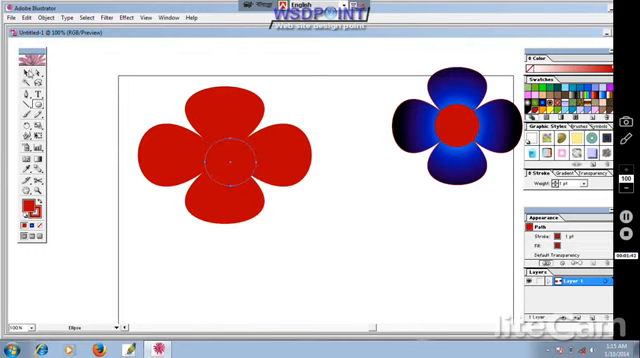
left_click(202, 160)
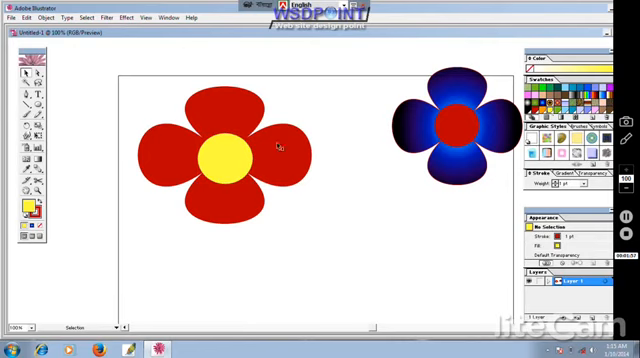
left_click(220, 148)
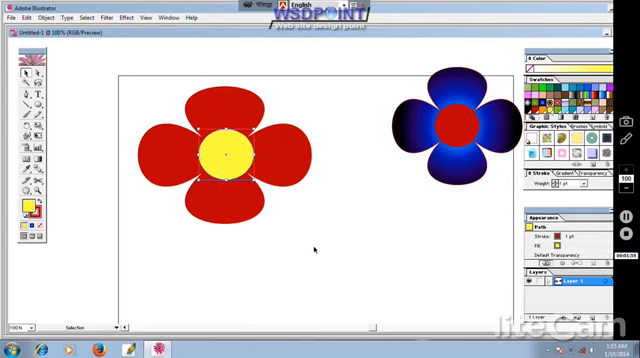